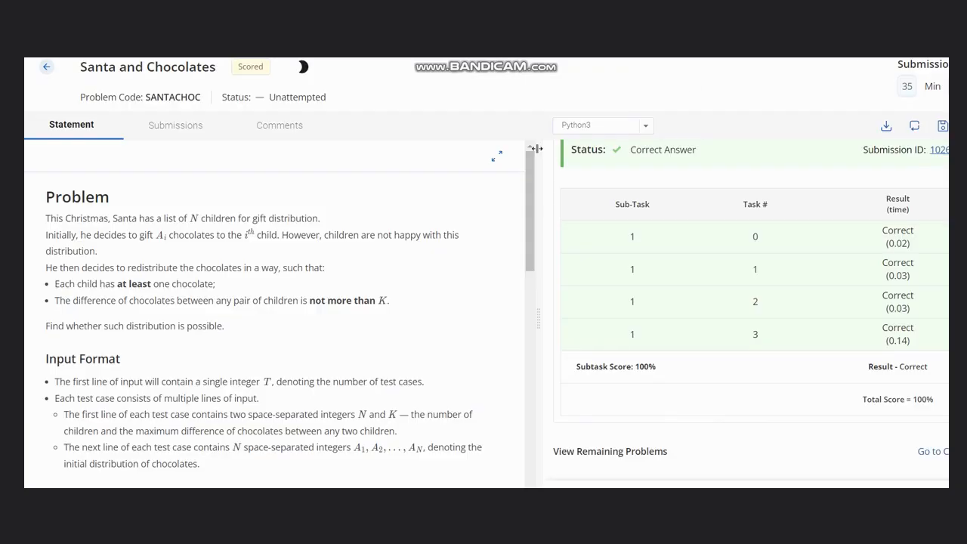
{"action": "mouse_move", "coordinate": [175, 125]}
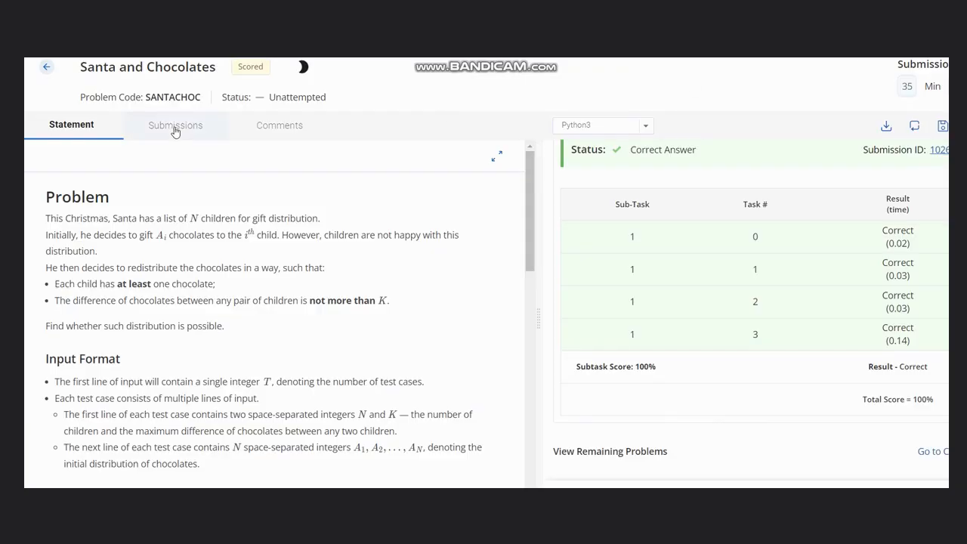
{"action": "mouse_move", "coordinate": [130, 69]}
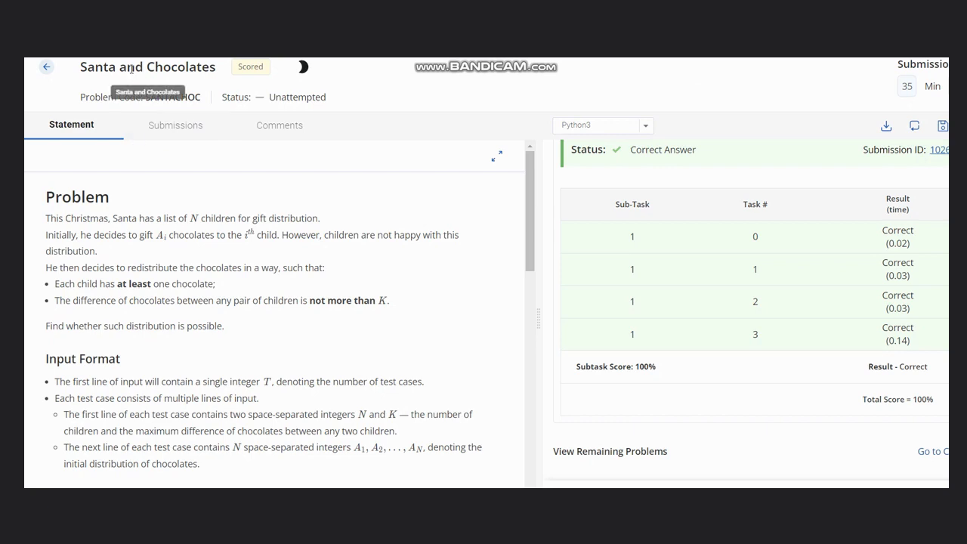
{"action": "mouse_move", "coordinate": [44, 226]}
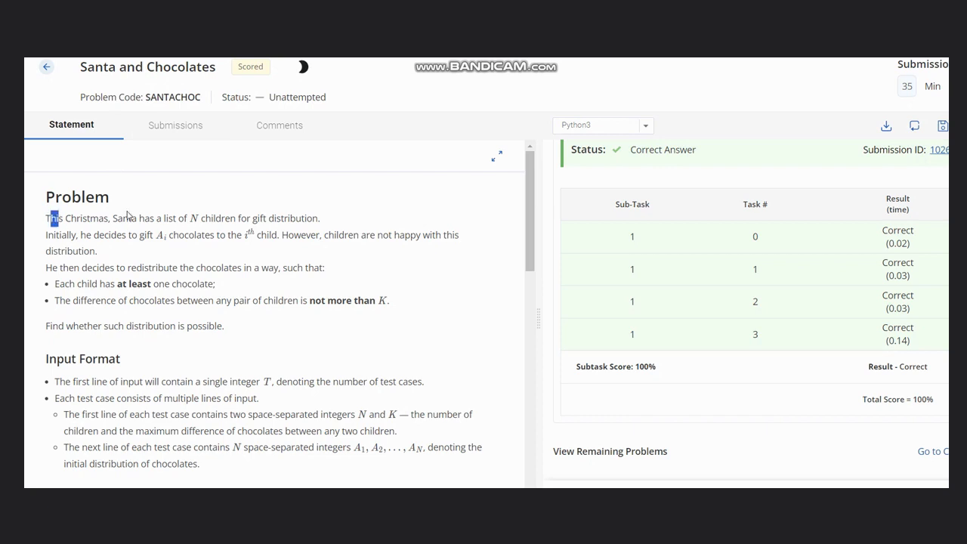
- Highlight the opening sentences about Santa's N children and gifting chocolates, then clear the highlight
{"action": "left_click_drag", "start_coordinate": [47, 219], "coordinate": [247, 218]}
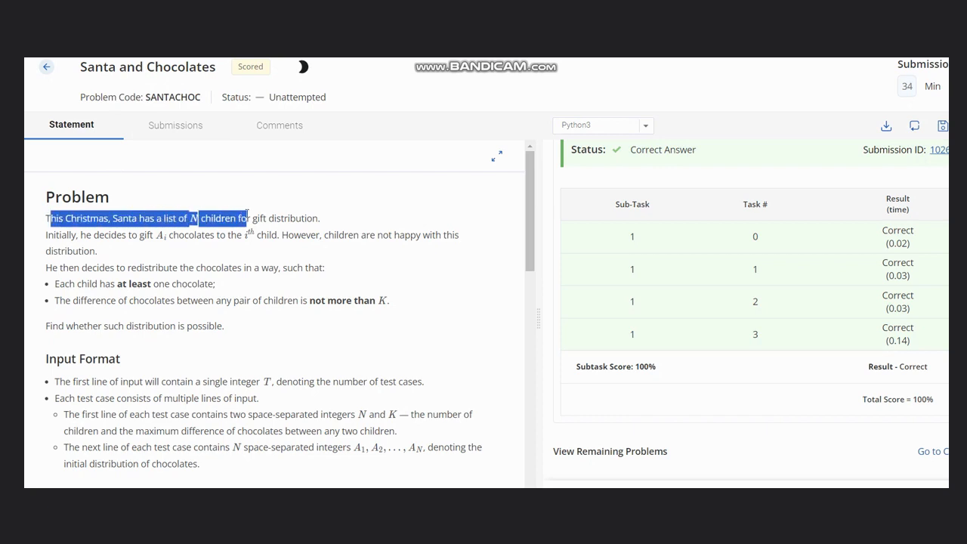
{"action": "left_click_drag", "start_coordinate": [227, 219], "coordinate": [310, 218]}
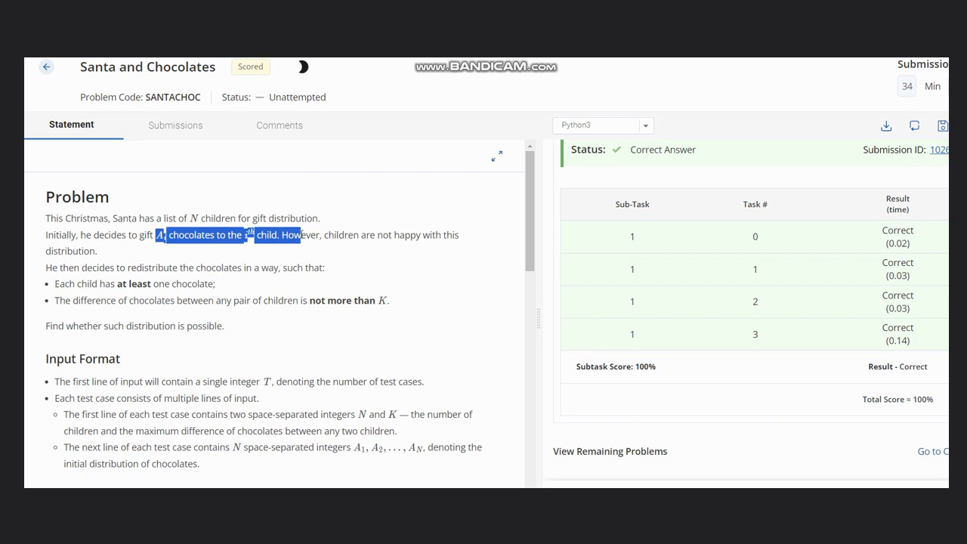
{"action": "left_click_drag", "start_coordinate": [299, 234], "coordinate": [97, 250]}
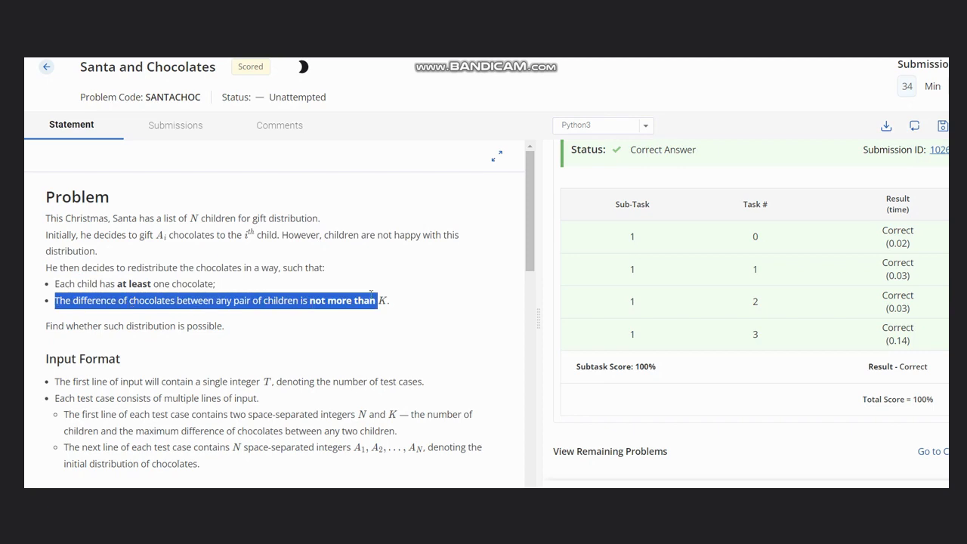
{"action": "left_click", "coordinate": [267, 332]}
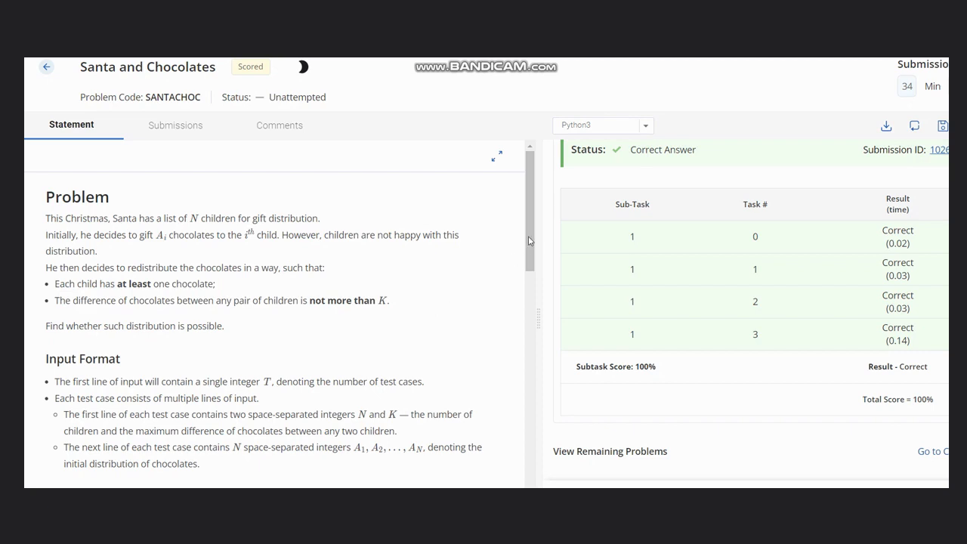
- Scroll the statement down past Input and Output Format to Constraints and Sample 1
{"action": "scroll", "scroll_direction": "down", "scroll_amount": 3}
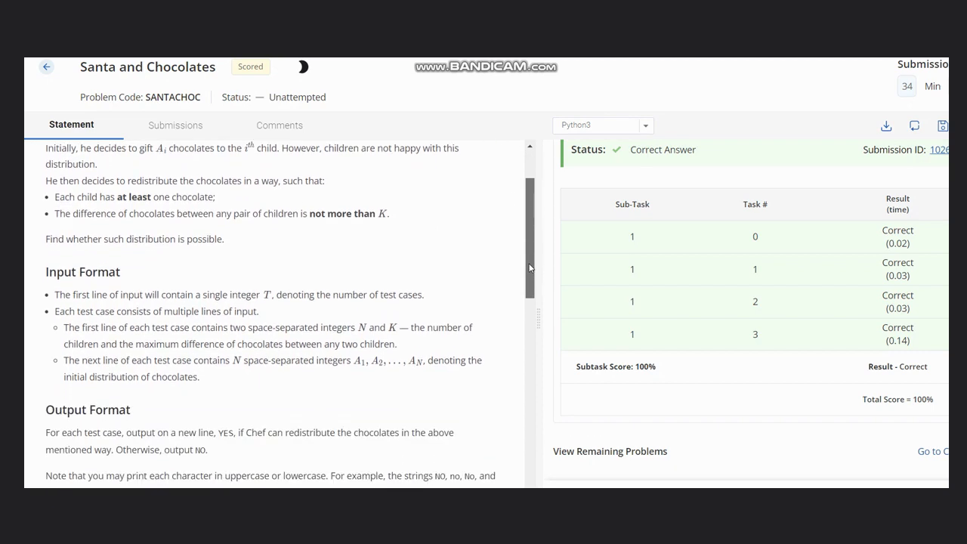
{"action": "scroll", "scroll_direction": "down", "scroll_amount": 3}
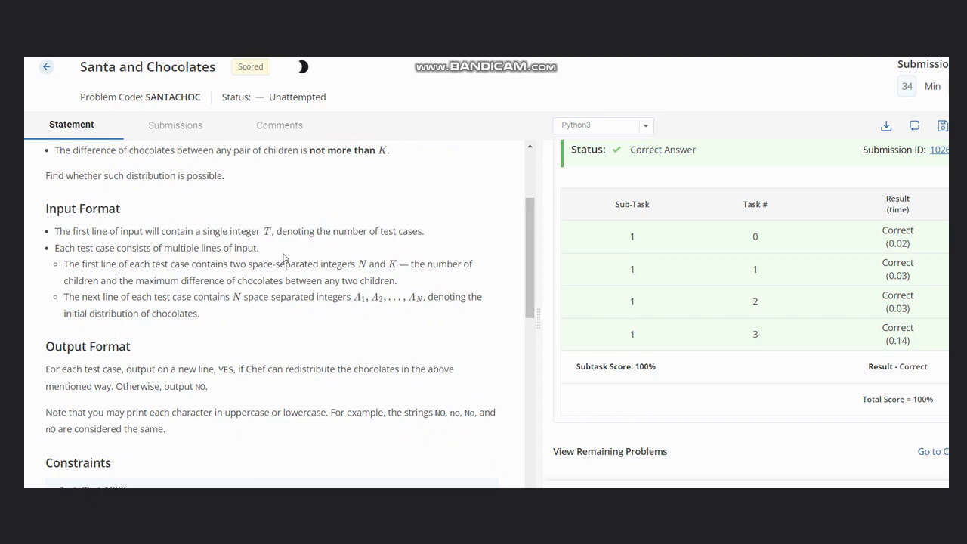
{"action": "mouse_move", "coordinate": [359, 264]}
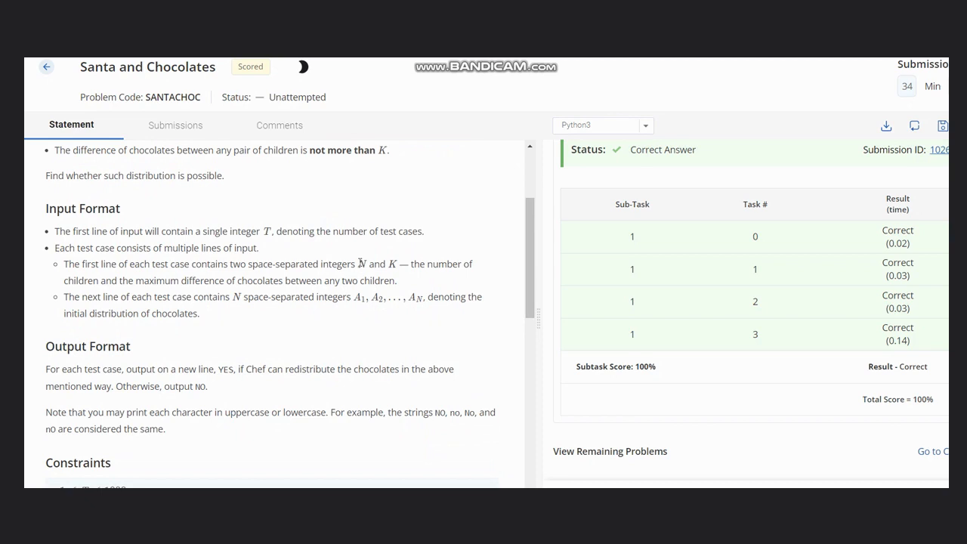
{"action": "mouse_move", "coordinate": [537, 288]}
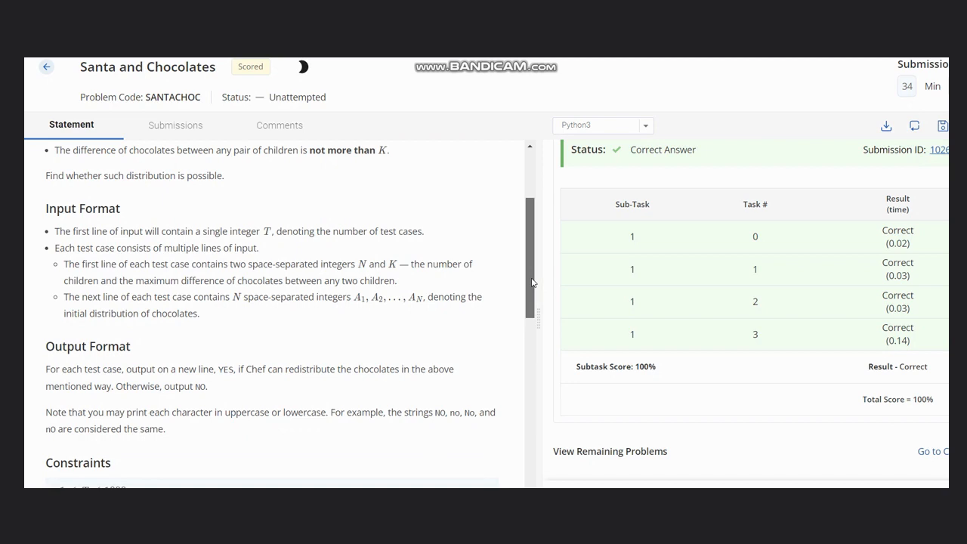
{"action": "scroll", "scroll_direction": "down", "scroll_amount": 3}
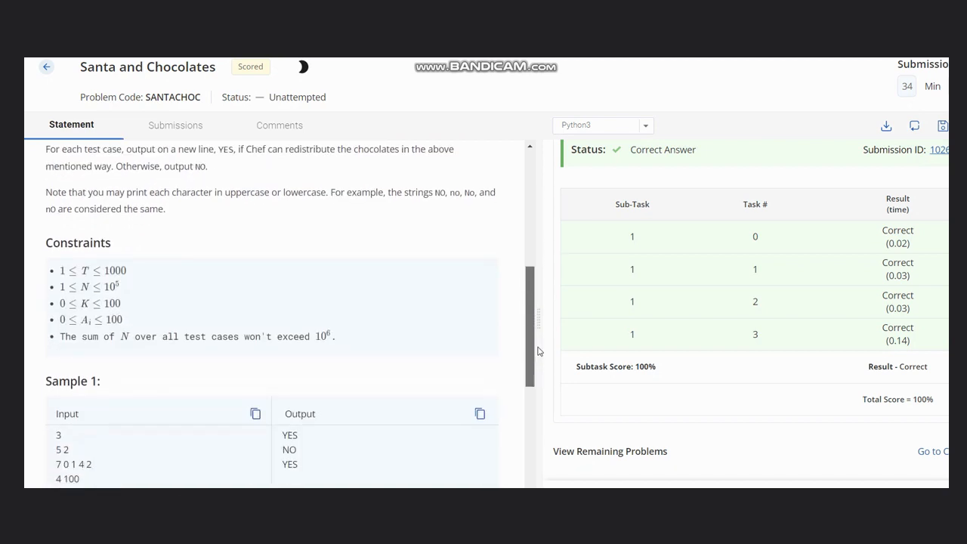
{"action": "scroll", "scroll_direction": "up", "scroll_amount": 3}
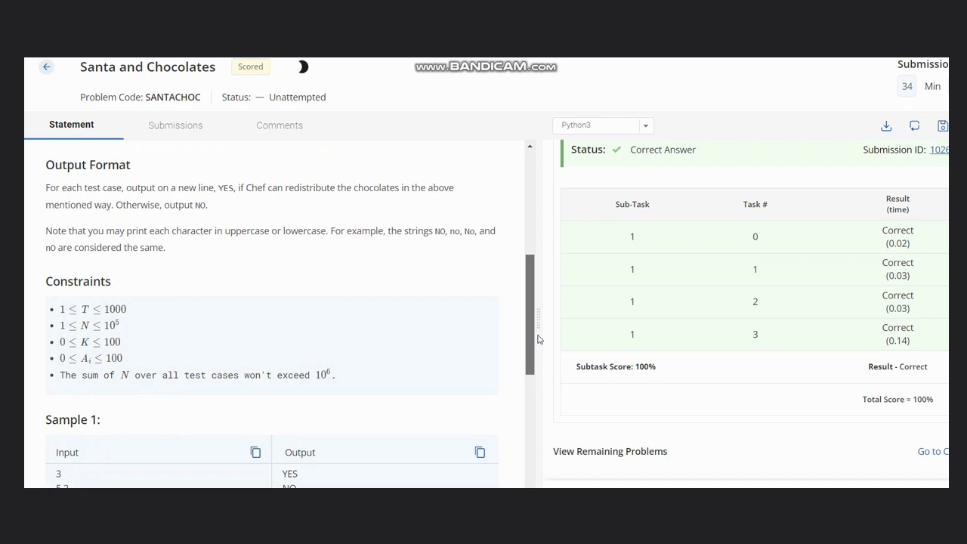
{"action": "scroll", "scroll_direction": "down", "scroll_amount": 3}
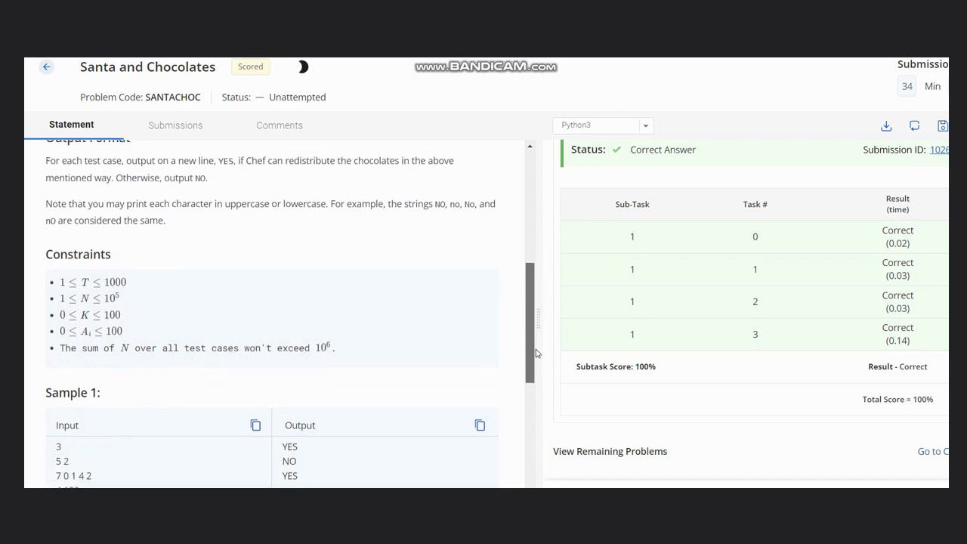
{"action": "scroll", "scroll_direction": "down", "scroll_amount": 3}
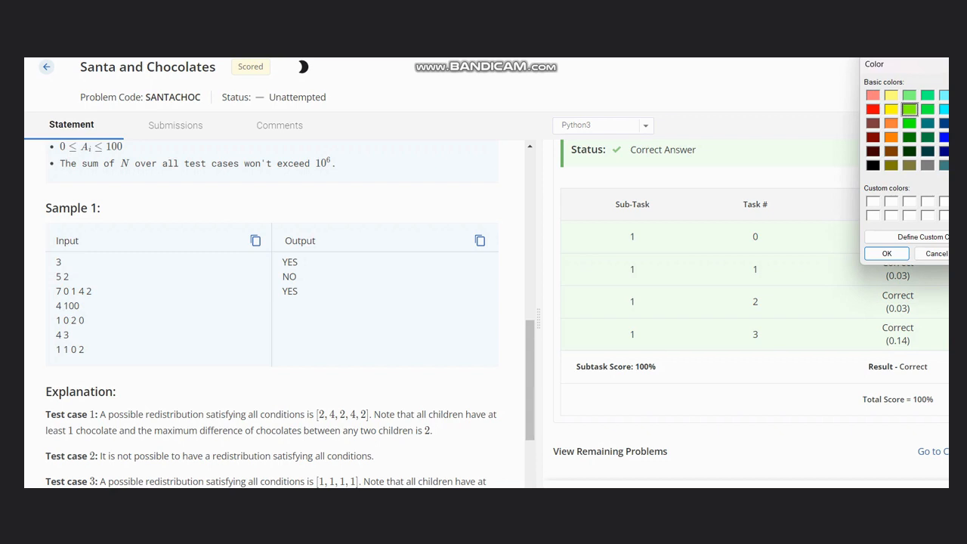
{"action": "mouse_move", "coordinate": [909, 228]}
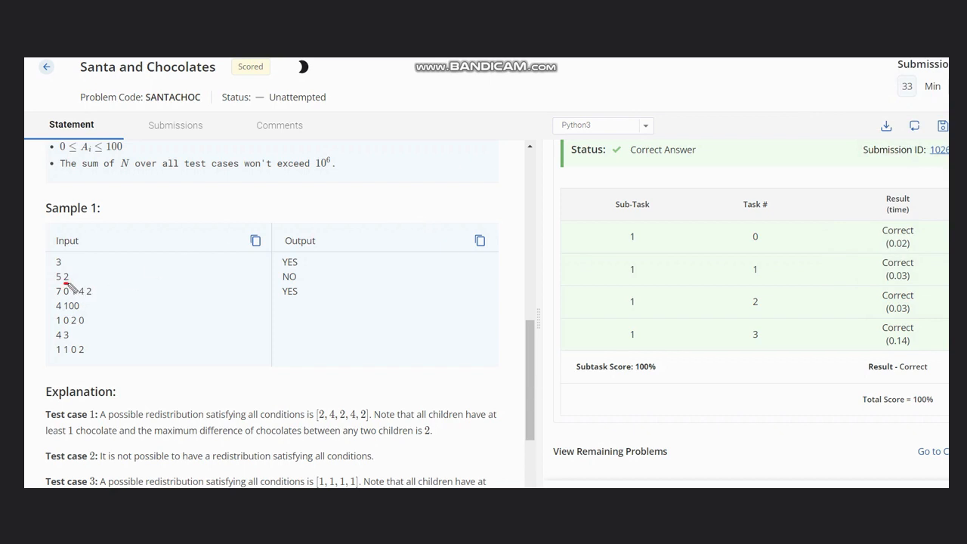
{"action": "mouse_move", "coordinate": [156, 236]}
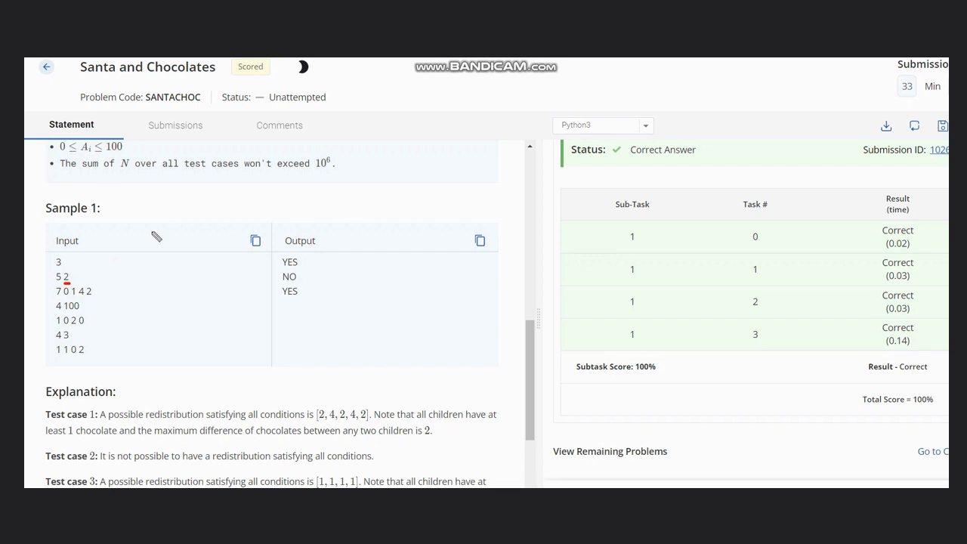
{"action": "mouse_move", "coordinate": [126, 239]}
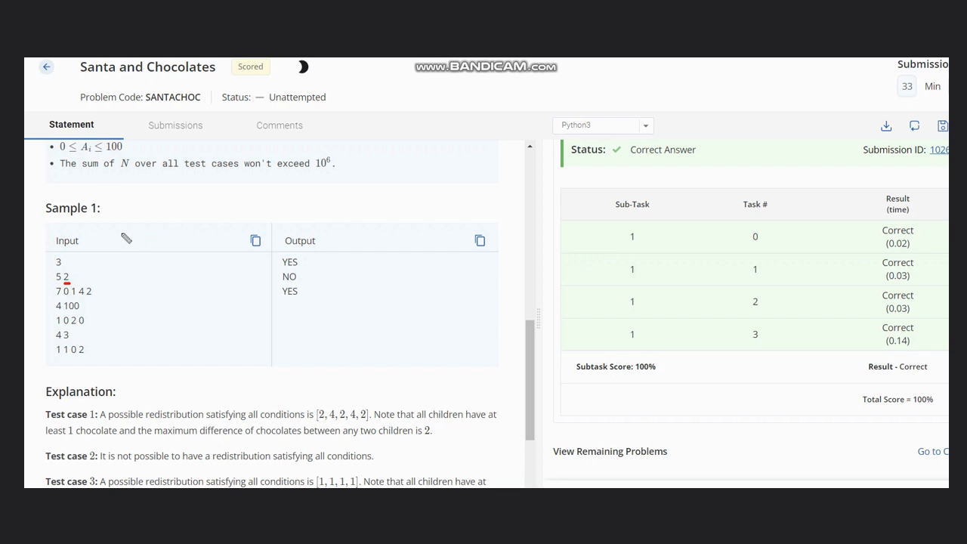
{"action": "mouse_move", "coordinate": [132, 236]}
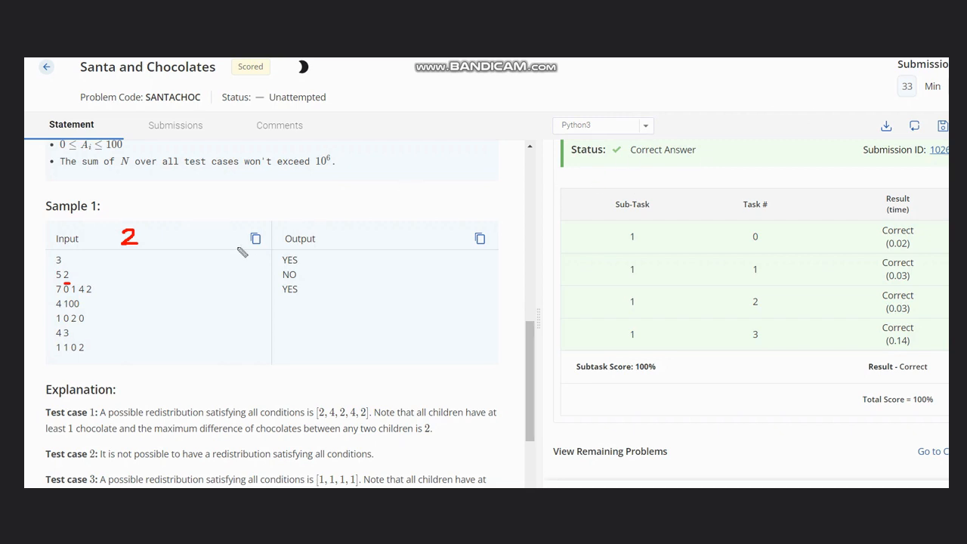
{"action": "mouse_move", "coordinate": [61, 294]}
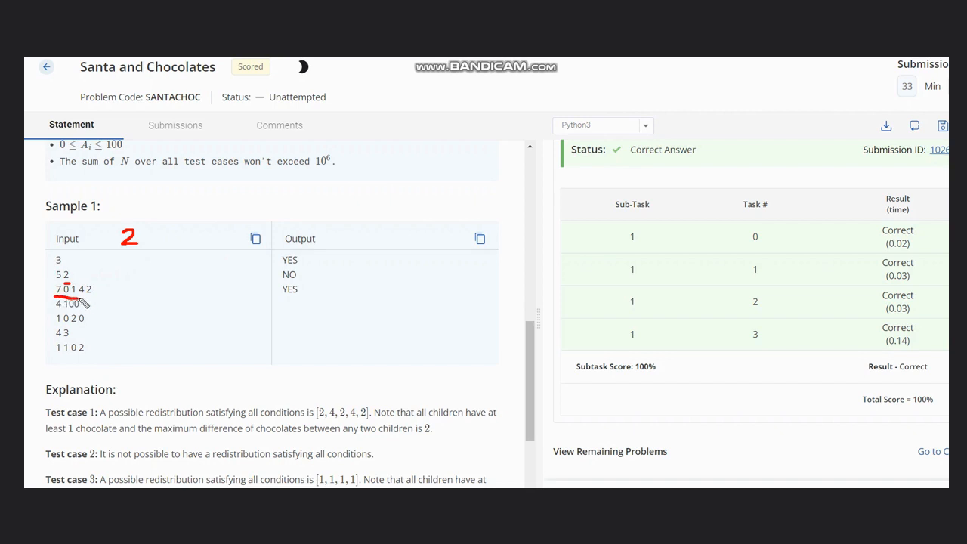
{"action": "mouse_move", "coordinate": [90, 302]}
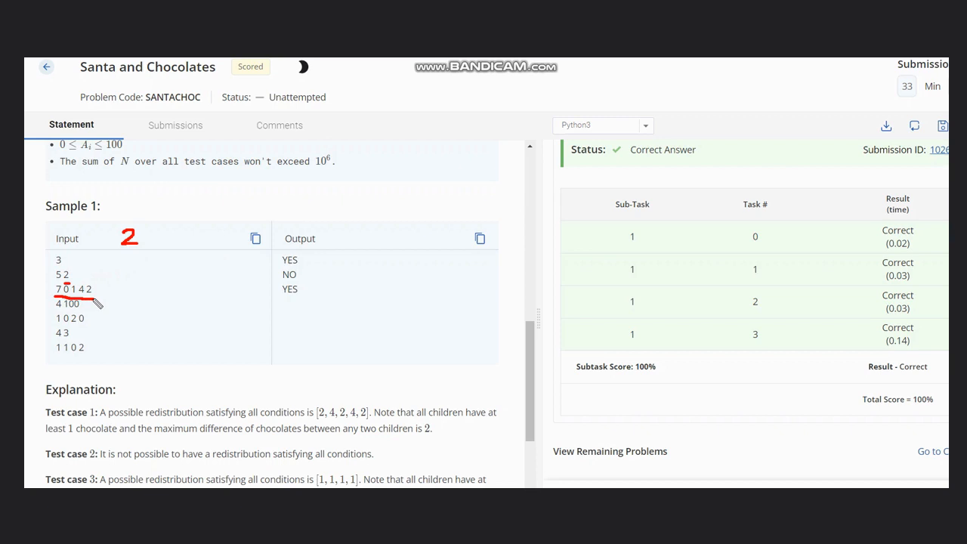
{"action": "mouse_move", "coordinate": [145, 282]}
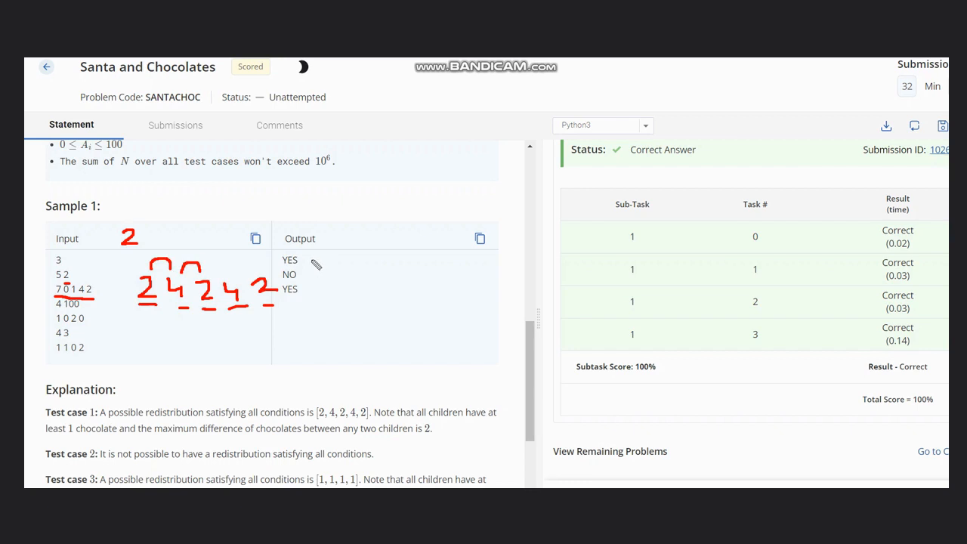
- Sketch the red redistribution 2 4 2 4 2 and mark the second and third test cases
{"action": "left_click_drag", "start_coordinate": [310, 262], "coordinate": [328, 259]}
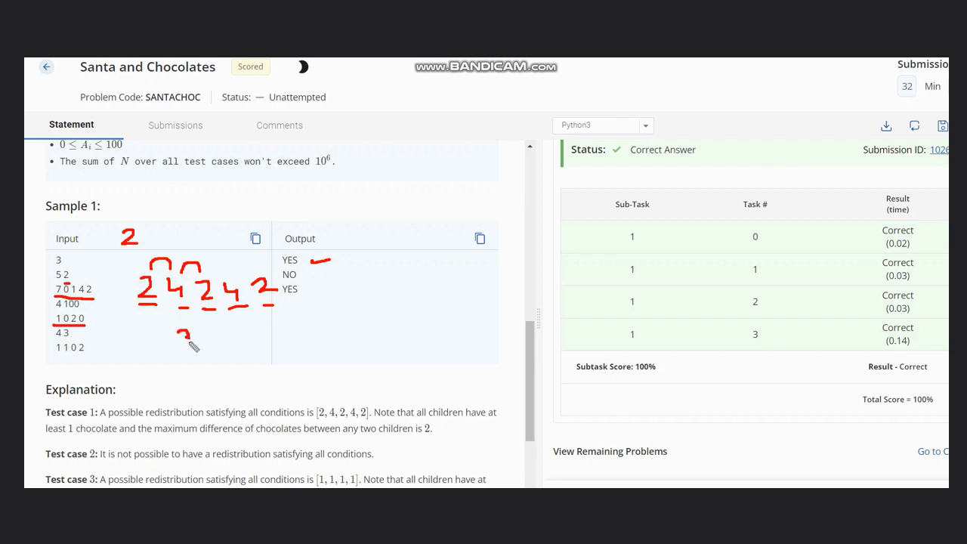
{"action": "left_click_drag", "start_coordinate": [189, 332], "coordinate": [174, 370]}
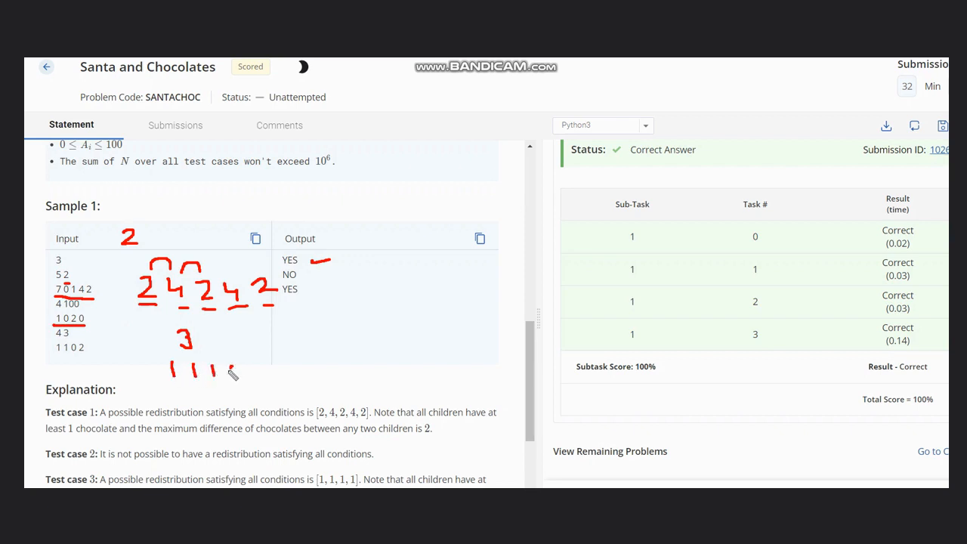
{"action": "left_click_drag", "start_coordinate": [231, 367], "coordinate": [227, 385]}
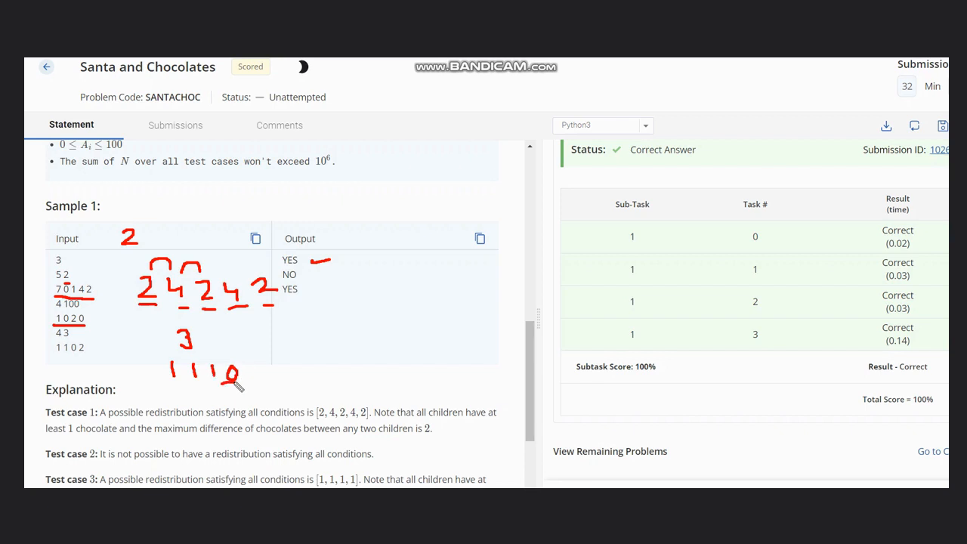
{"action": "mouse_move", "coordinate": [283, 351]}
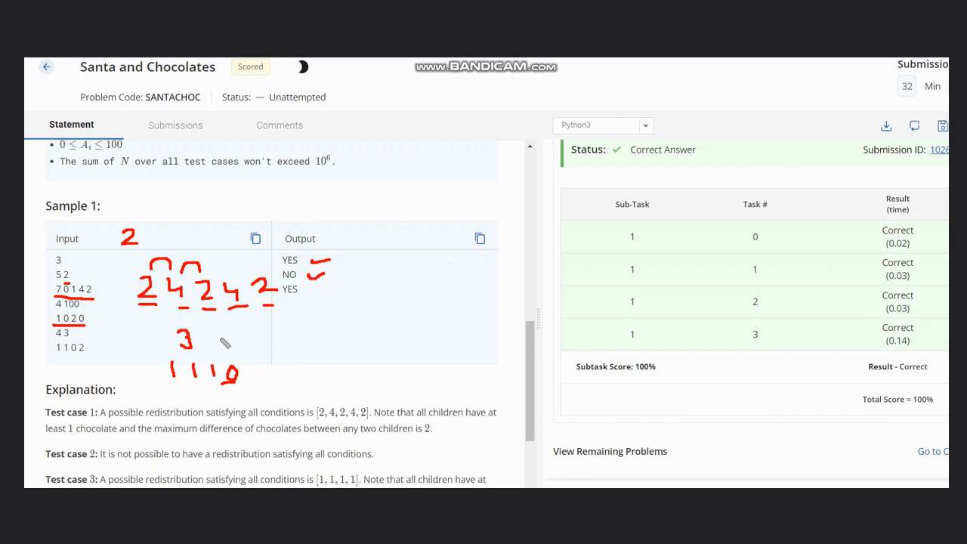
{"action": "mouse_move", "coordinate": [81, 366]}
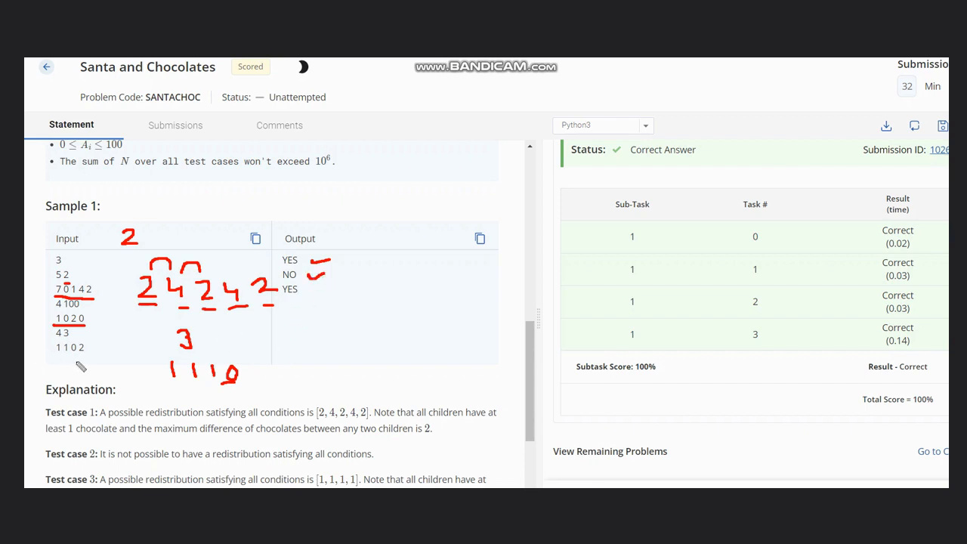
{"action": "mouse_move", "coordinate": [349, 383]}
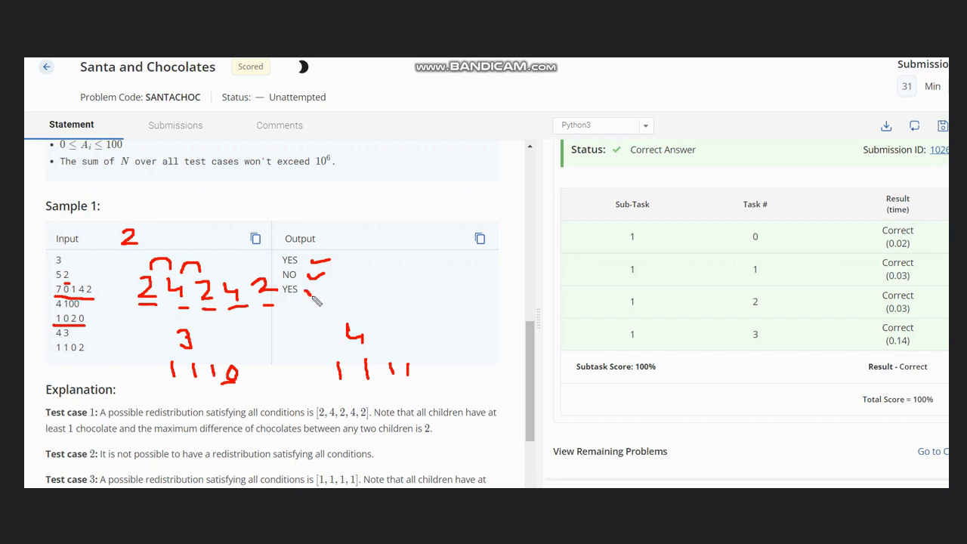
{"action": "left_click_drag", "start_coordinate": [305, 299], "coordinate": [336, 285]}
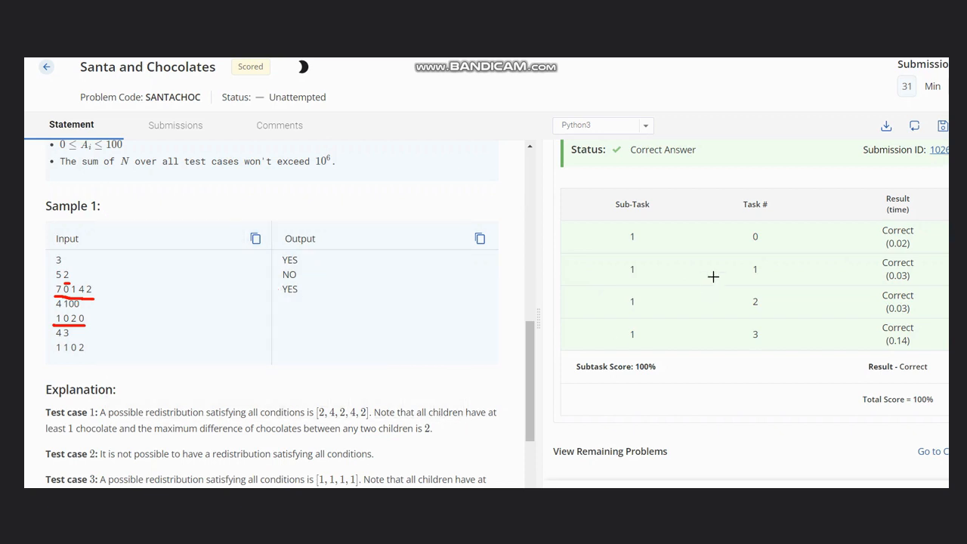
{"action": "mouse_move", "coordinate": [266, 219]}
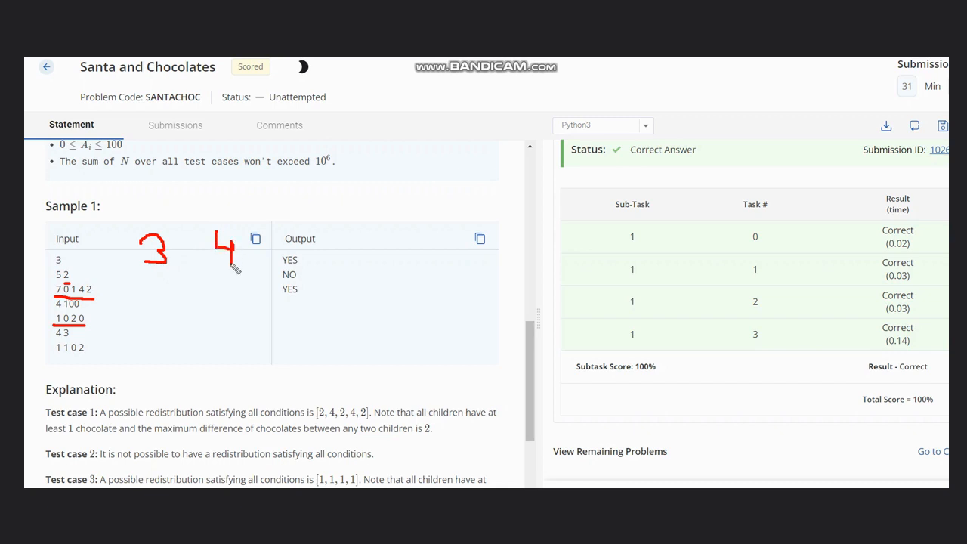
{"action": "mouse_move", "coordinate": [199, 247]}
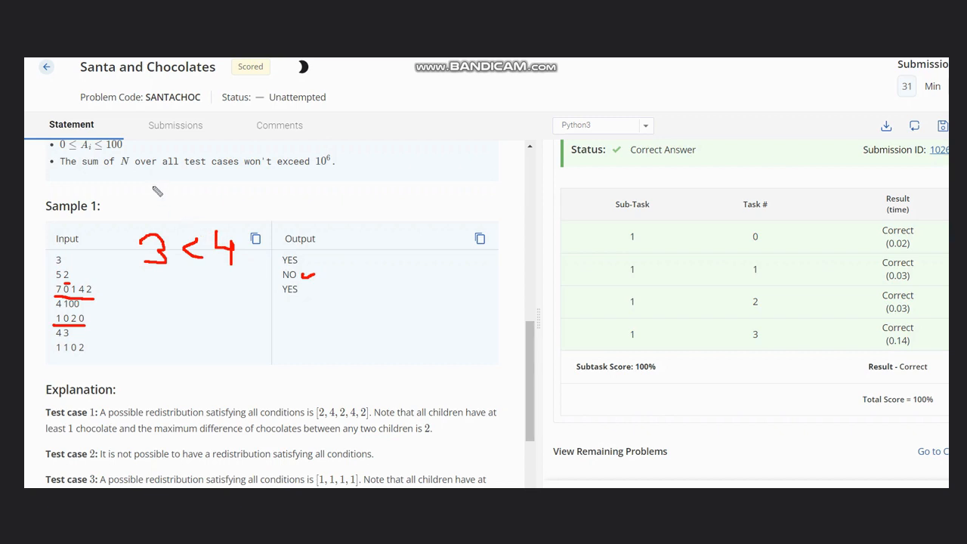
- Write S < n in red beside the Sample 1 heading
{"action": "left_click_drag", "start_coordinate": [140, 185], "coordinate": [158, 215]}
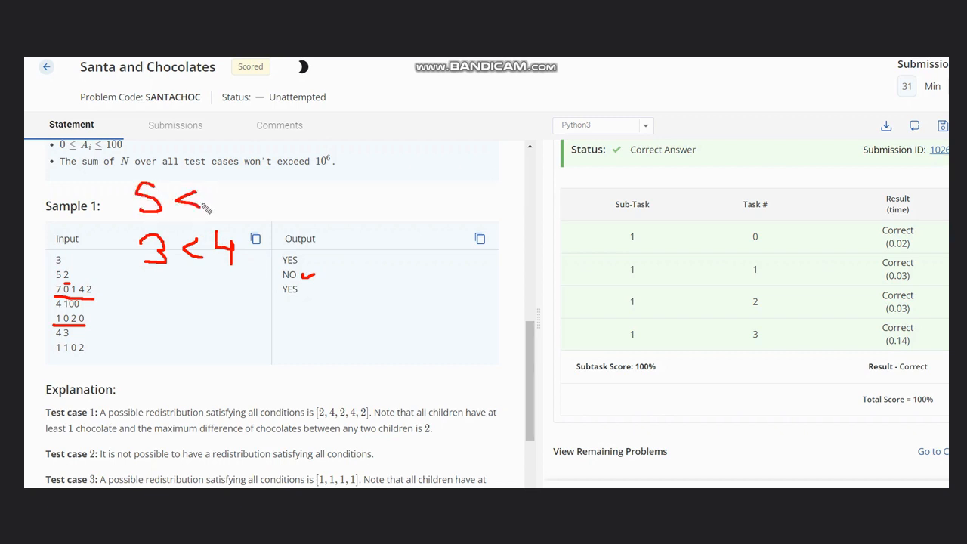
{"action": "left_click_drag", "start_coordinate": [219, 189], "coordinate": [234, 219]}
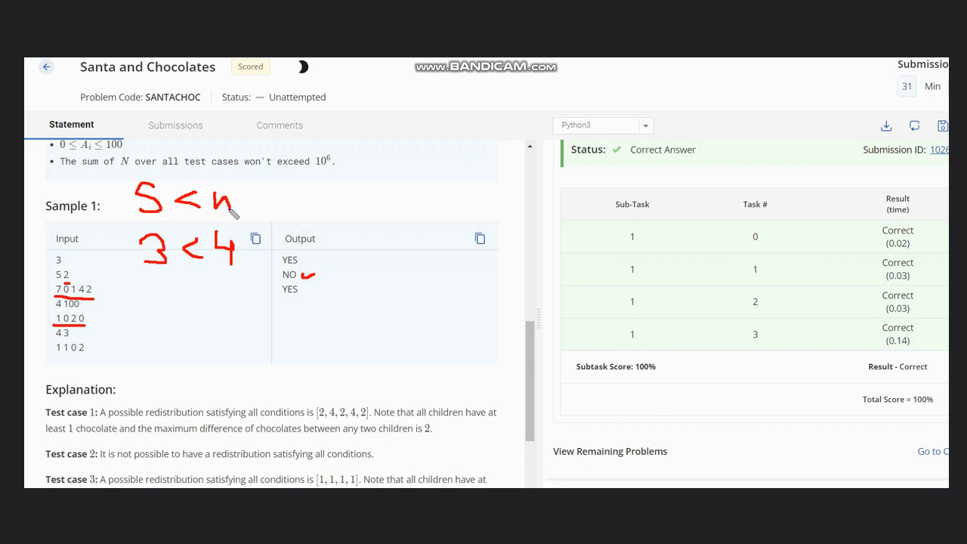
{"action": "mouse_move", "coordinate": [344, 200]}
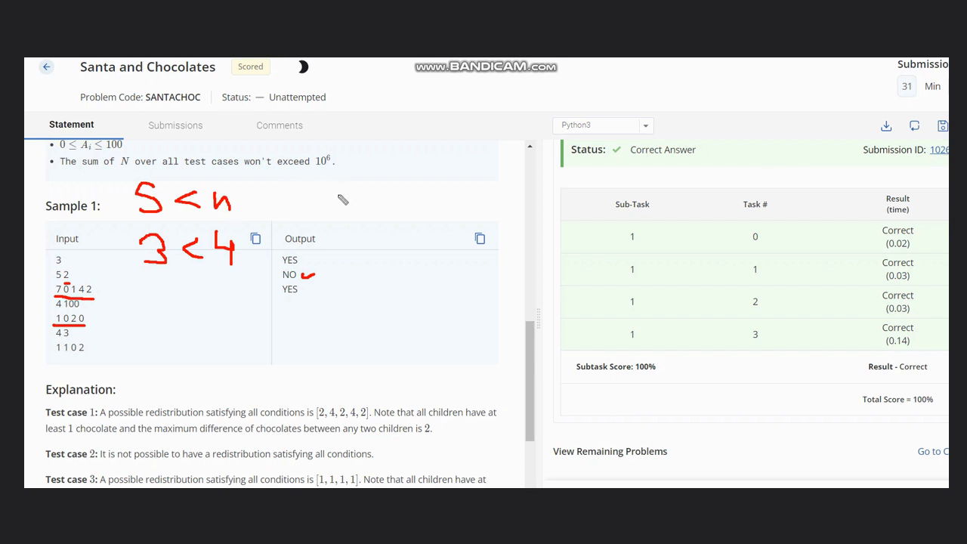
- Write S%n = Y in red at the top right and 4%4 beside the last test case
{"action": "left_click_drag", "start_coordinate": [340, 189], "coordinate": [325, 219]}
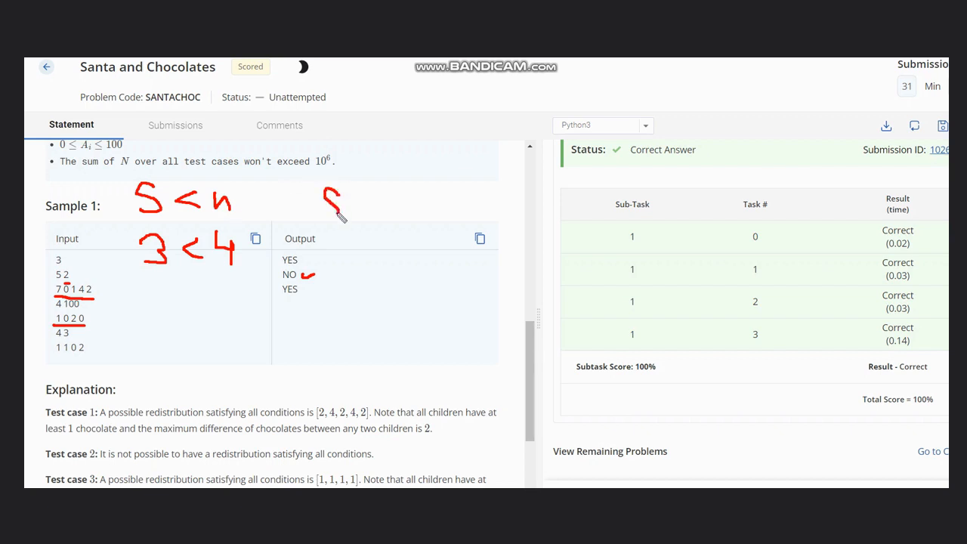
{"action": "left_click_drag", "start_coordinate": [332, 189], "coordinate": [358, 219]}
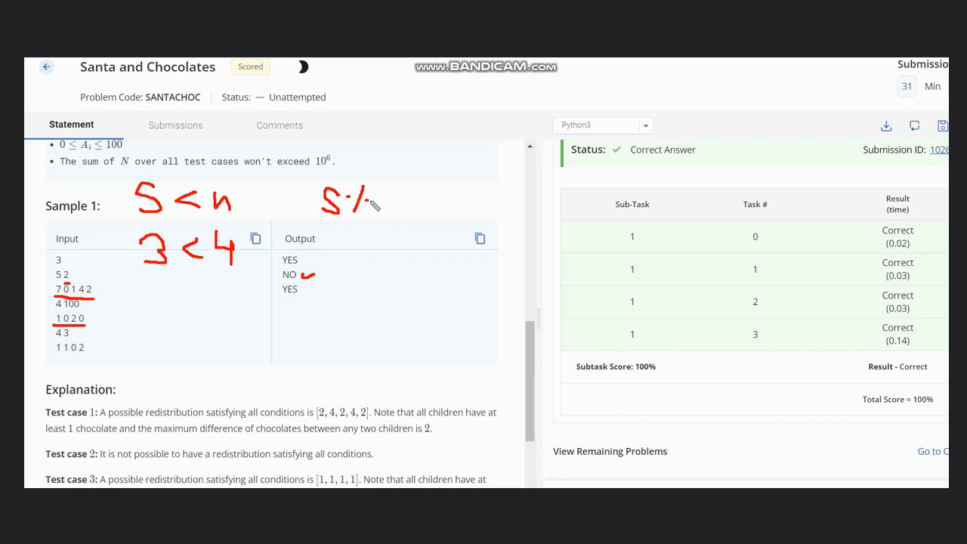
{"action": "left_click_drag", "start_coordinate": [370, 201], "coordinate": [397, 215]}
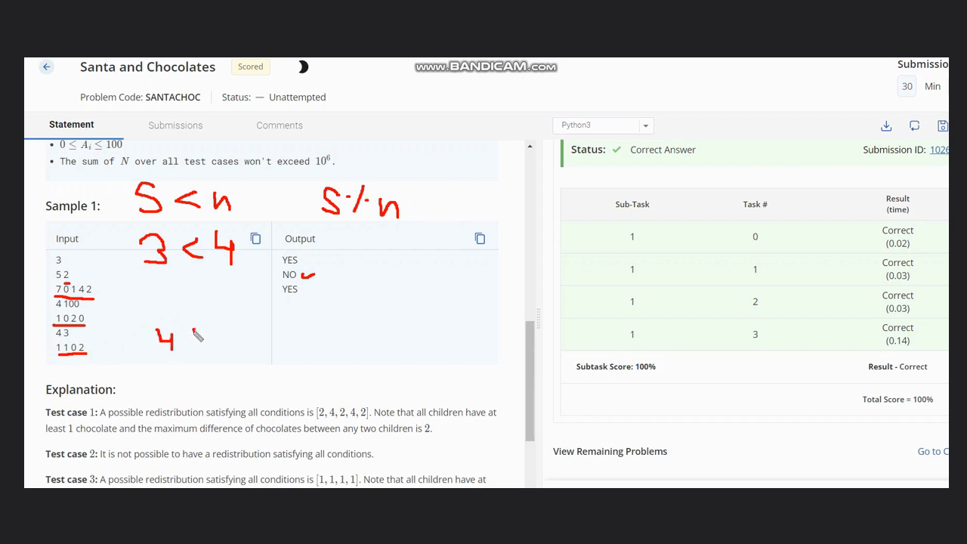
{"action": "left_click_drag", "start_coordinate": [175, 340], "coordinate": [188, 338]}
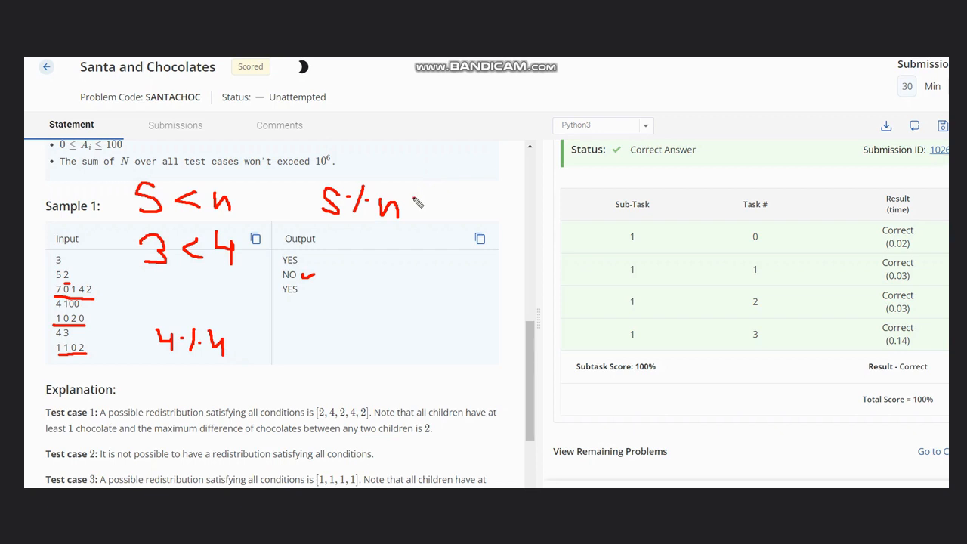
{"action": "left_click_drag", "start_coordinate": [411, 204], "coordinate": [435, 204]}
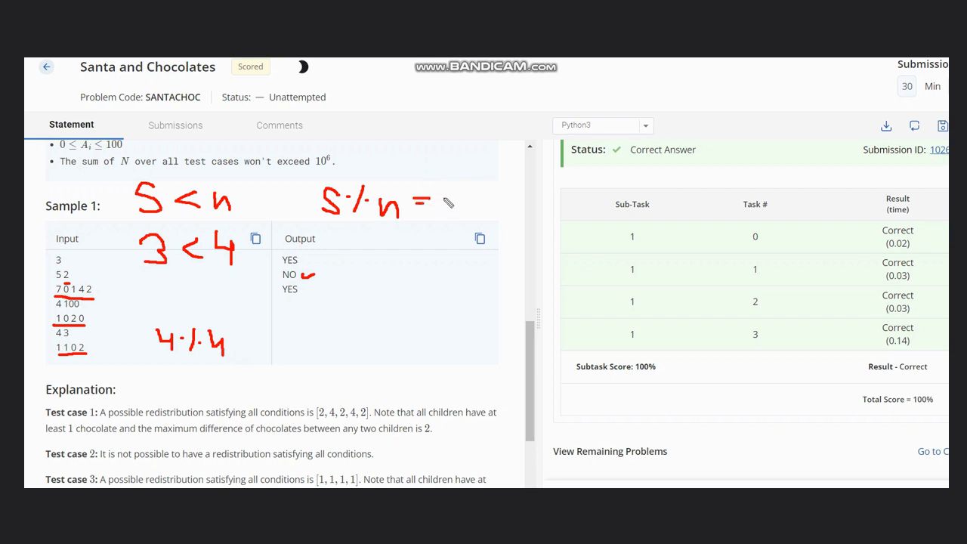
{"action": "left_click_drag", "start_coordinate": [438, 192], "coordinate": [453, 219]}
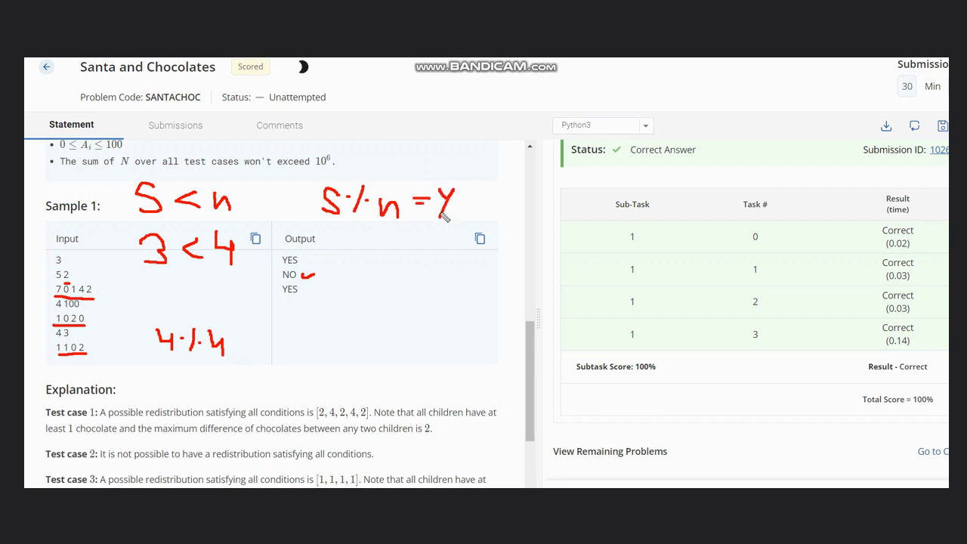
{"action": "mouse_move", "coordinate": [357, 221]}
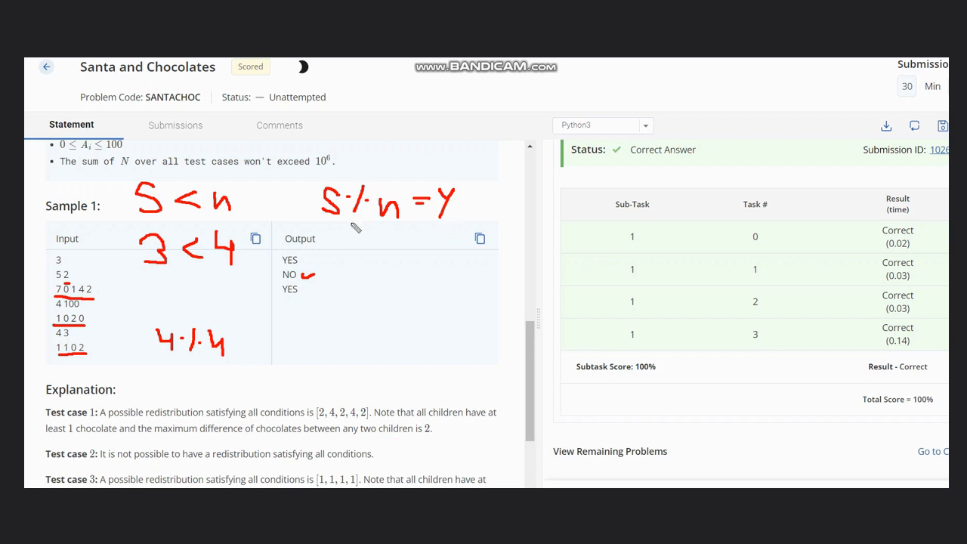
{"action": "mouse_move", "coordinate": [315, 206]}
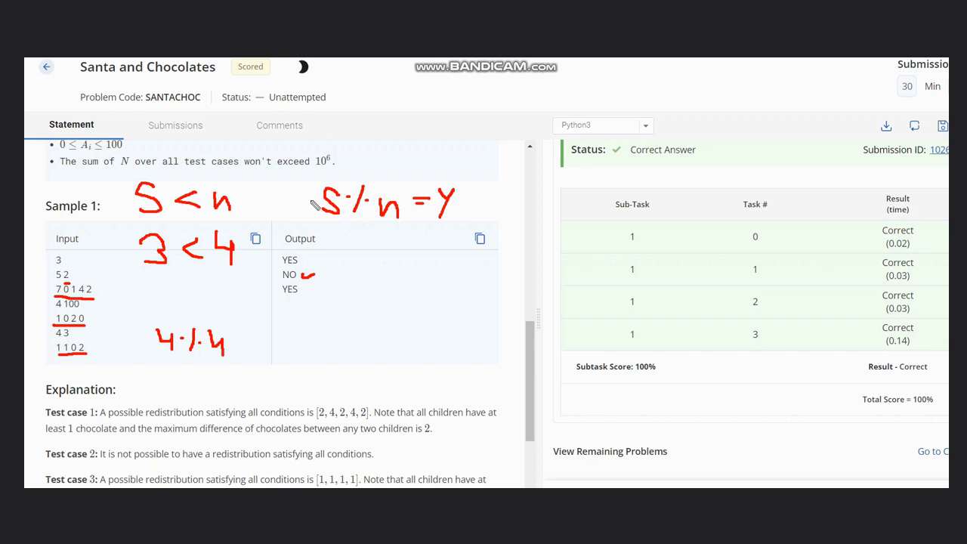
{"action": "mouse_move", "coordinate": [348, 278]}
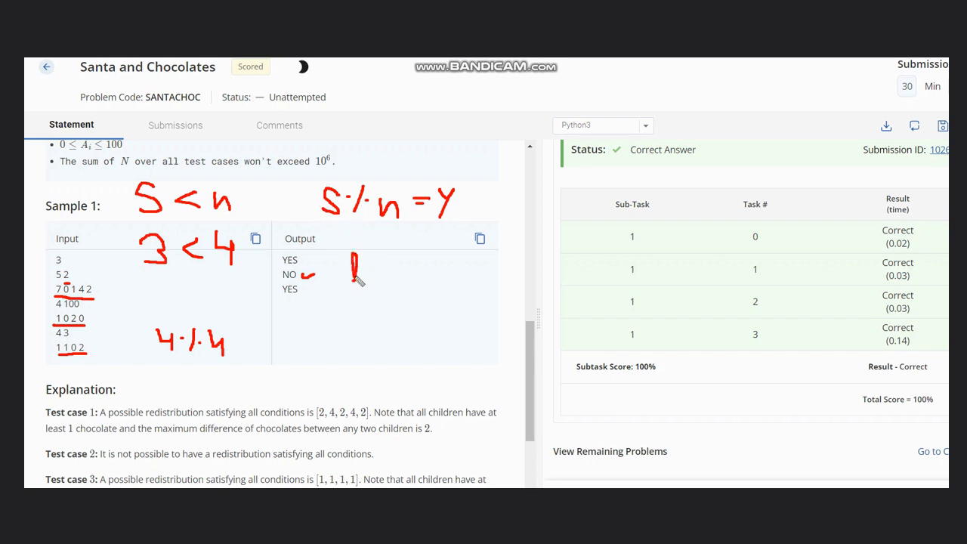
- Write K = 0 in red beside the NO output, with Y beneath it
{"action": "left_click_drag", "start_coordinate": [355, 260], "coordinate": [370, 291]}
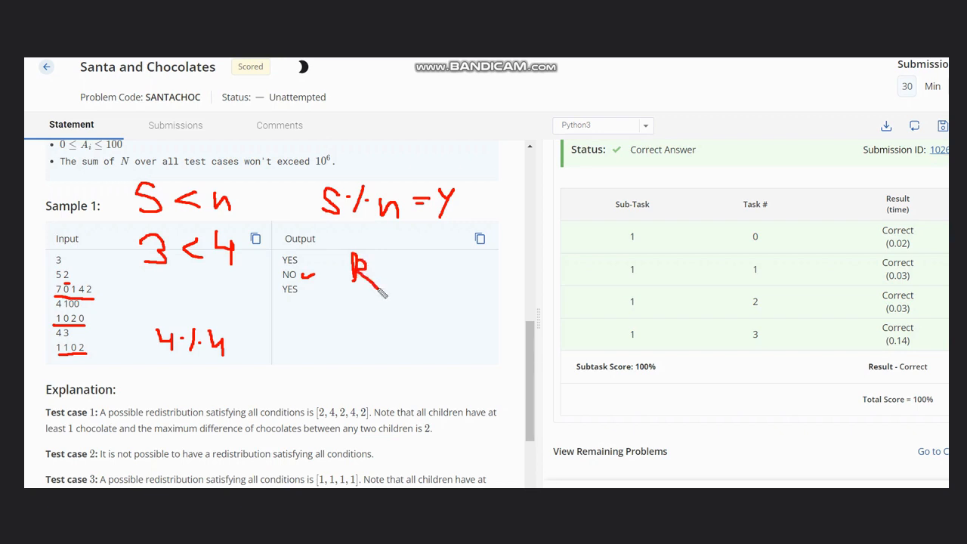
{"action": "left_click_drag", "start_coordinate": [387, 269], "coordinate": [404, 279]}
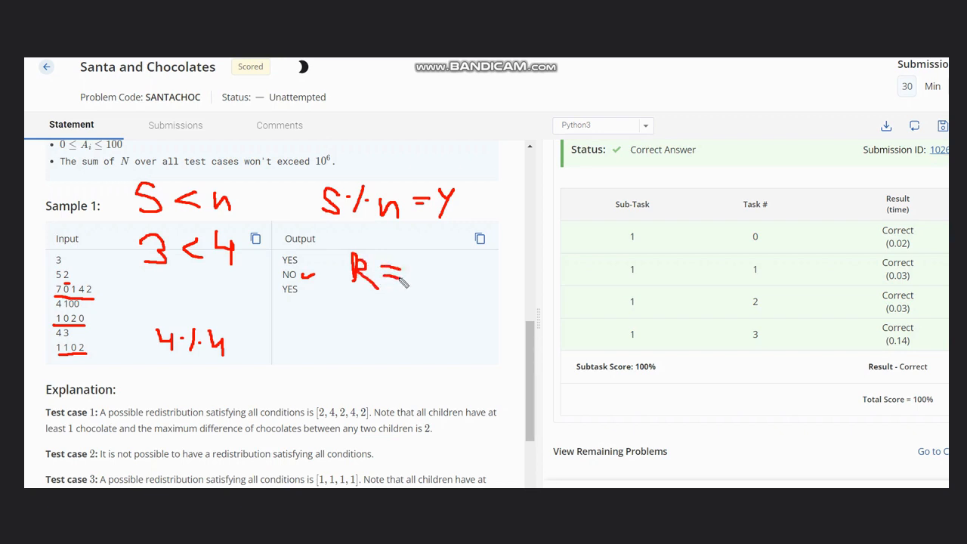
{"action": "left_click_drag", "start_coordinate": [419, 265], "coordinate": [426, 283]}
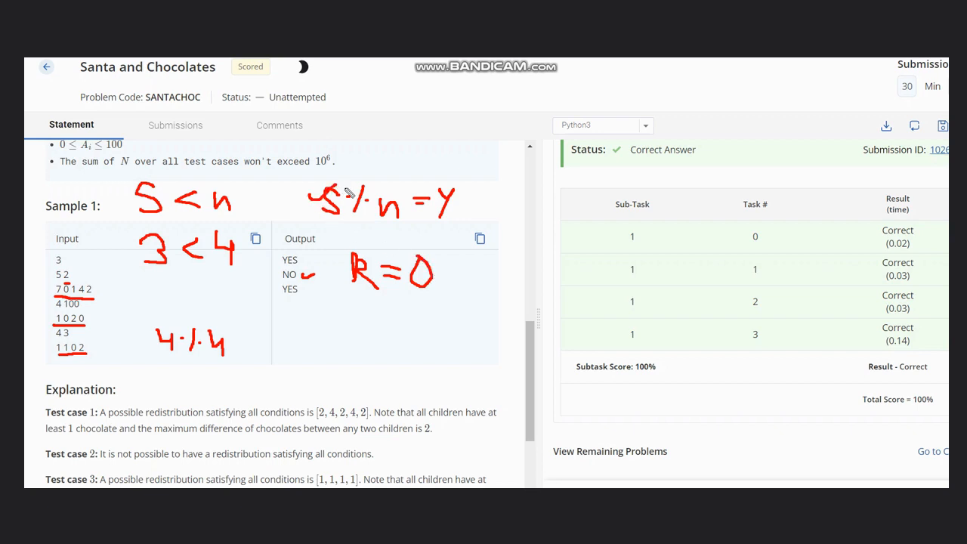
{"action": "mouse_move", "coordinate": [448, 284]}
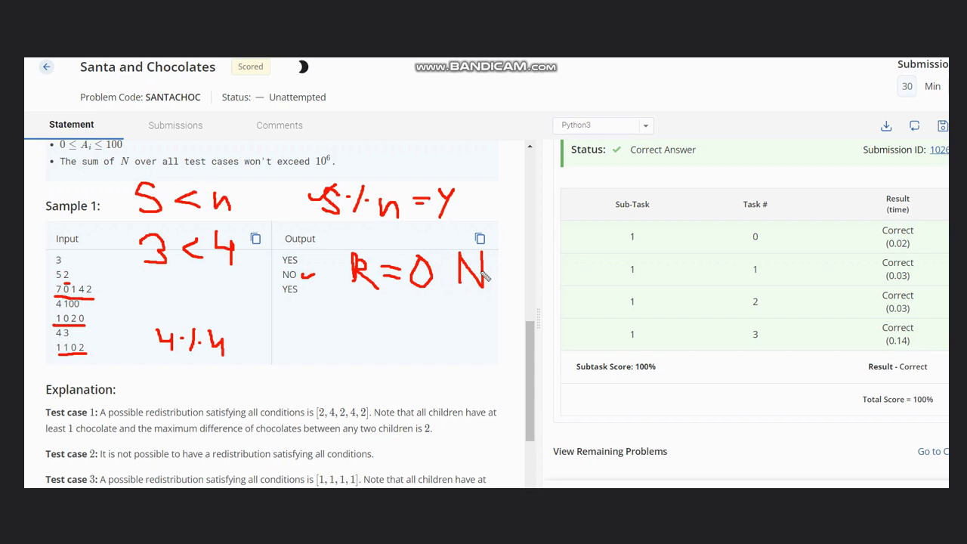
{"action": "mouse_move", "coordinate": [355, 326]}
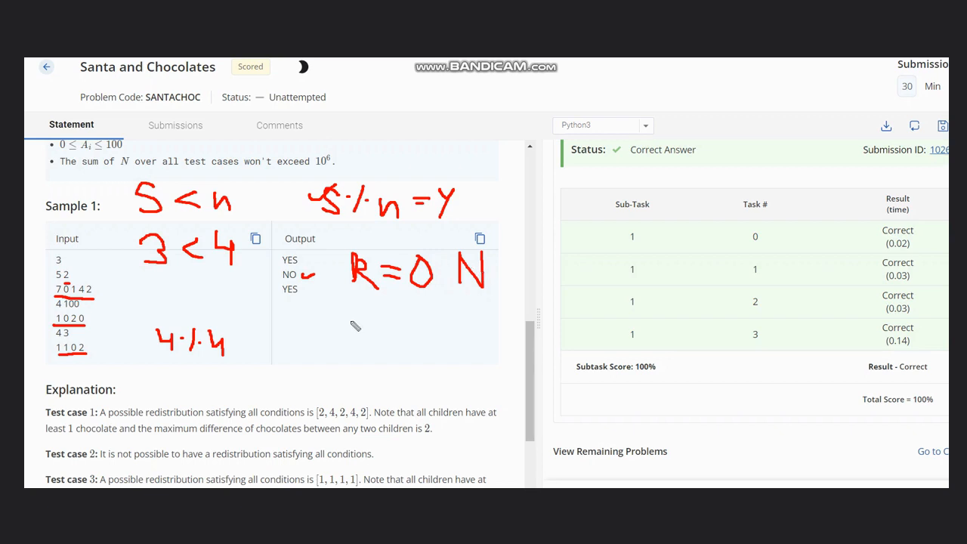
{"action": "left_click_drag", "start_coordinate": [340, 309], "coordinate": [366, 328]}
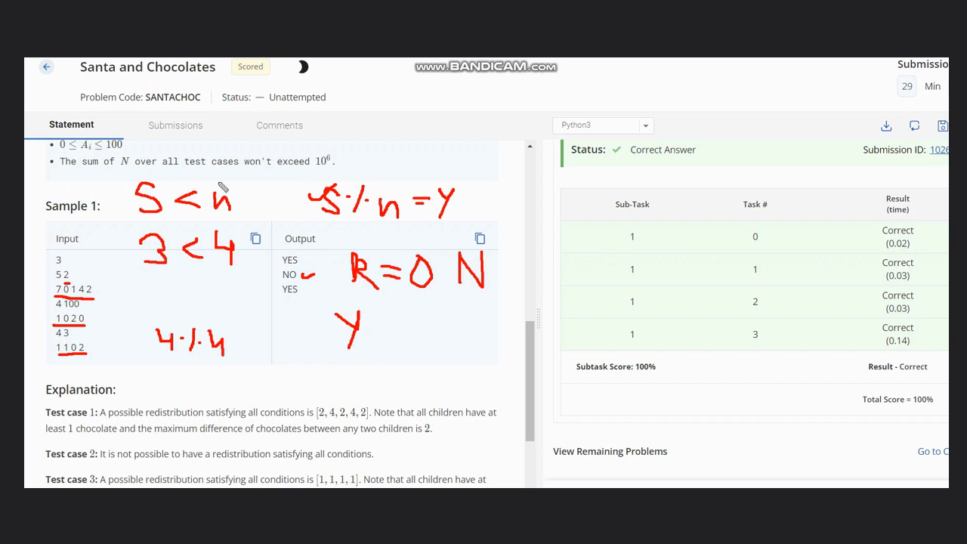
{"action": "mouse_move", "coordinate": [227, 185]}
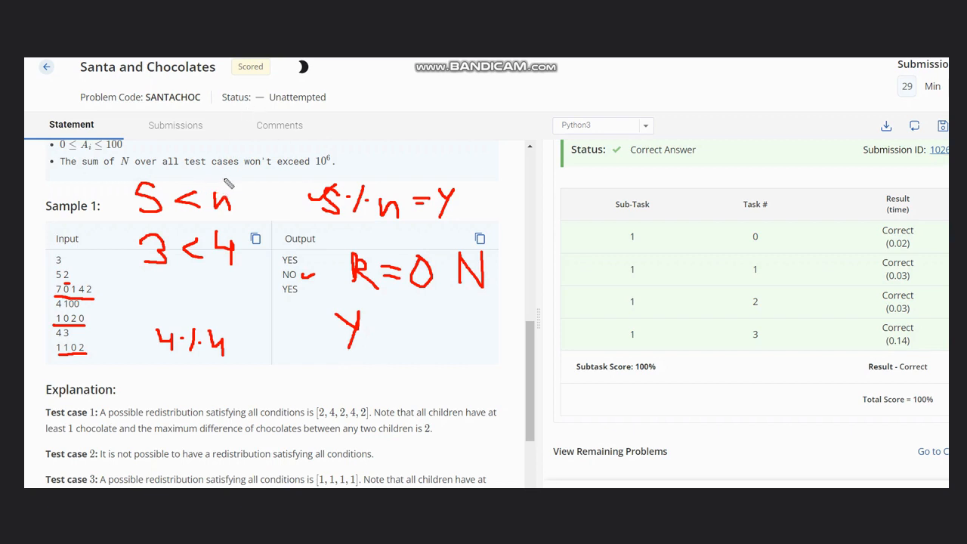
{"action": "mouse_move", "coordinate": [251, 191]}
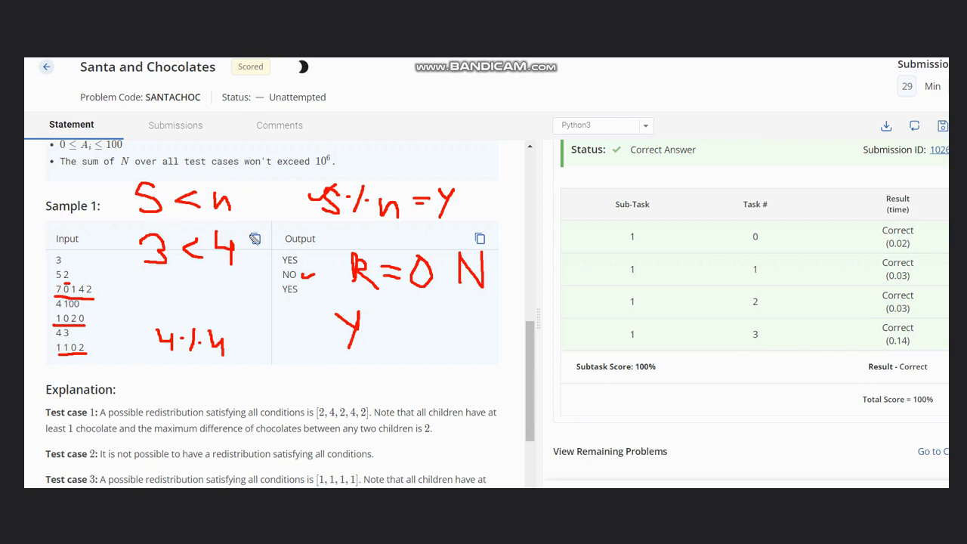
{"action": "mouse_move", "coordinate": [382, 260]}
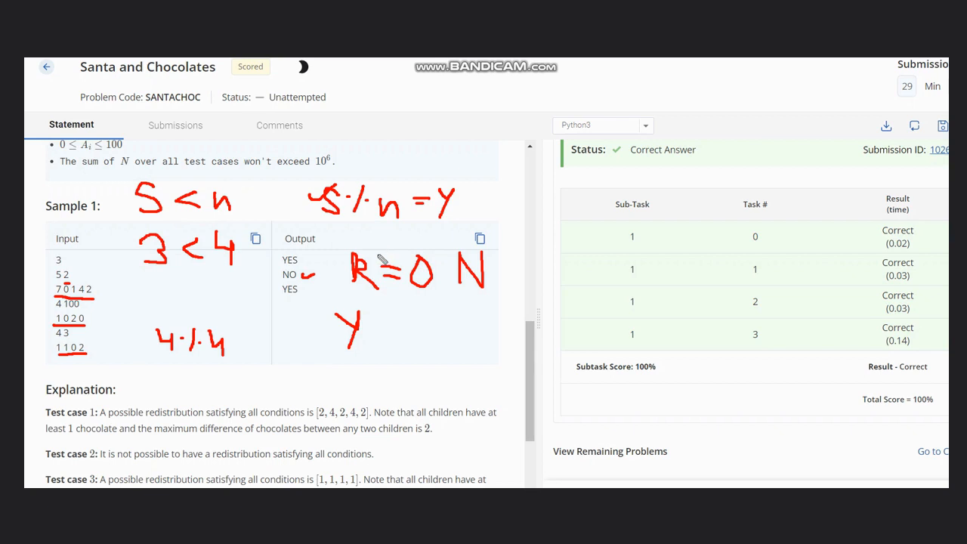
- Circle the S%n = Y note in red
{"action": "left_click_drag", "start_coordinate": [355, 250], "coordinate": [441, 294]}
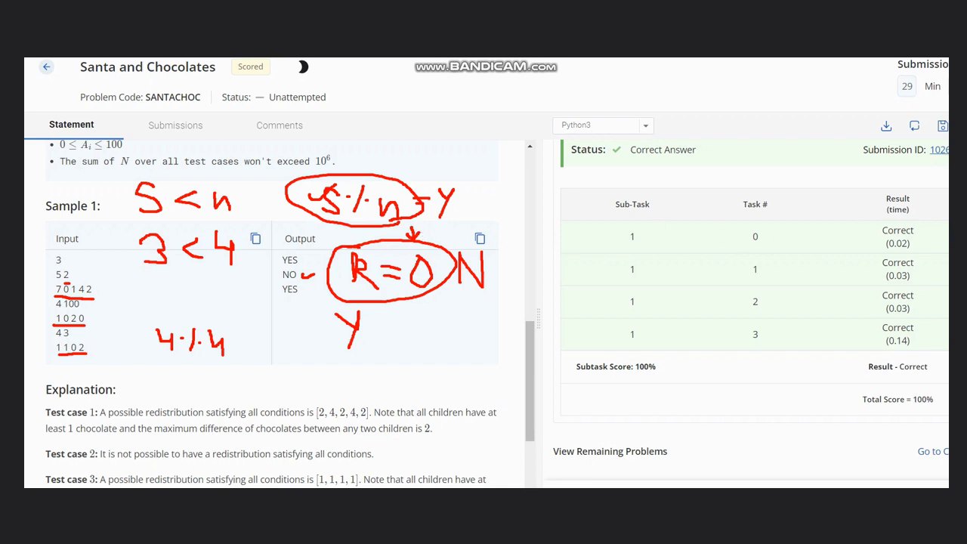
{"action": "mouse_move", "coordinate": [321, 155]}
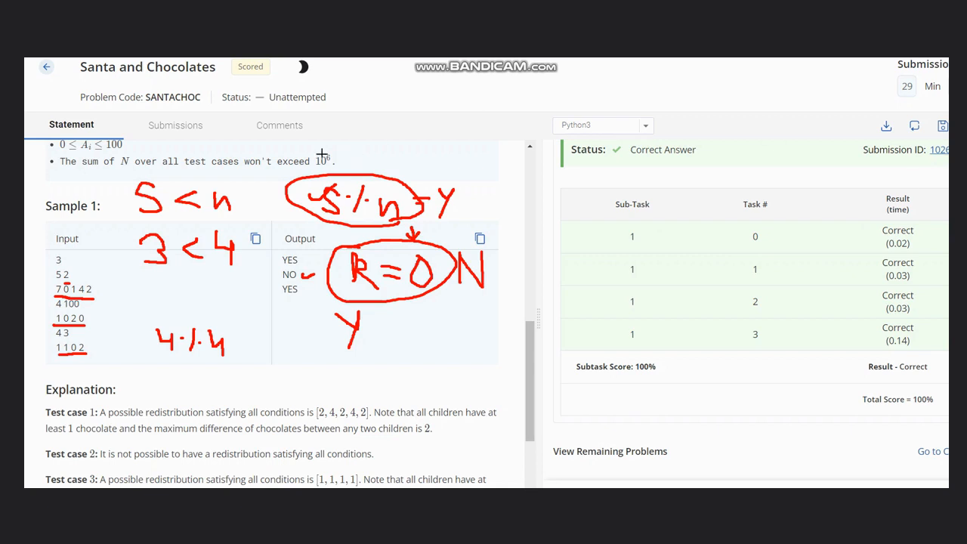